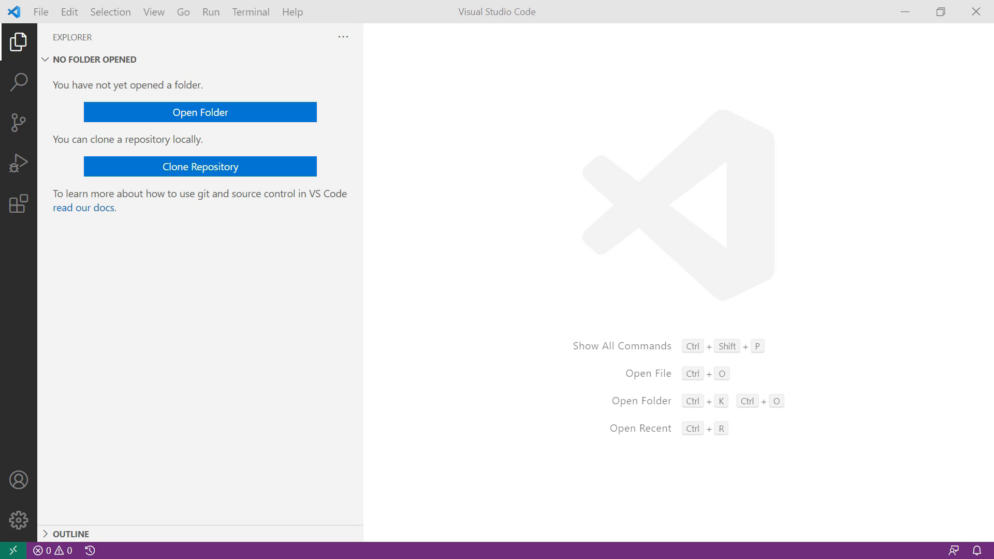
# Search 'api management', install the Azure API Management extension, and show its Azure explorer
pyautogui.click(18, 204)
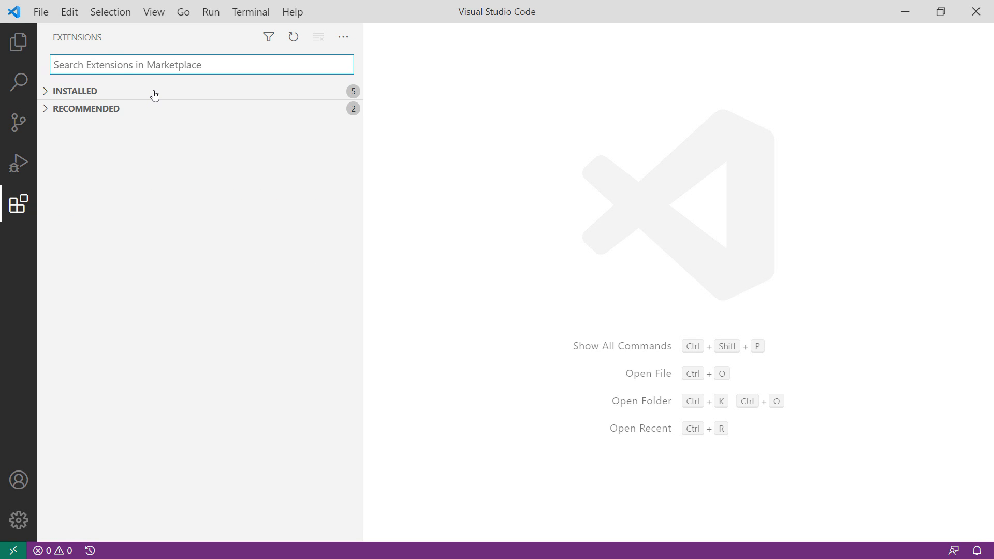
pyautogui.write('api')
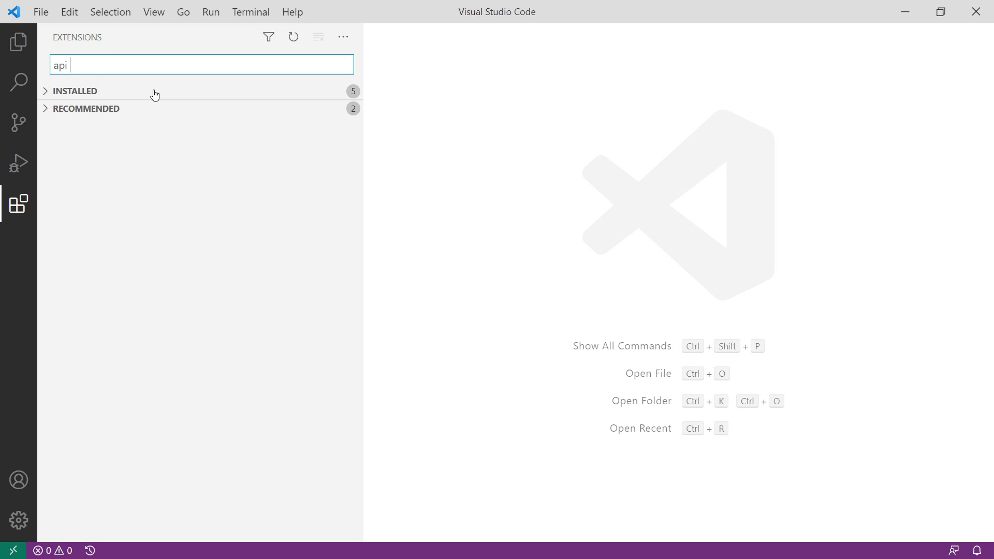
pyautogui.write('management')
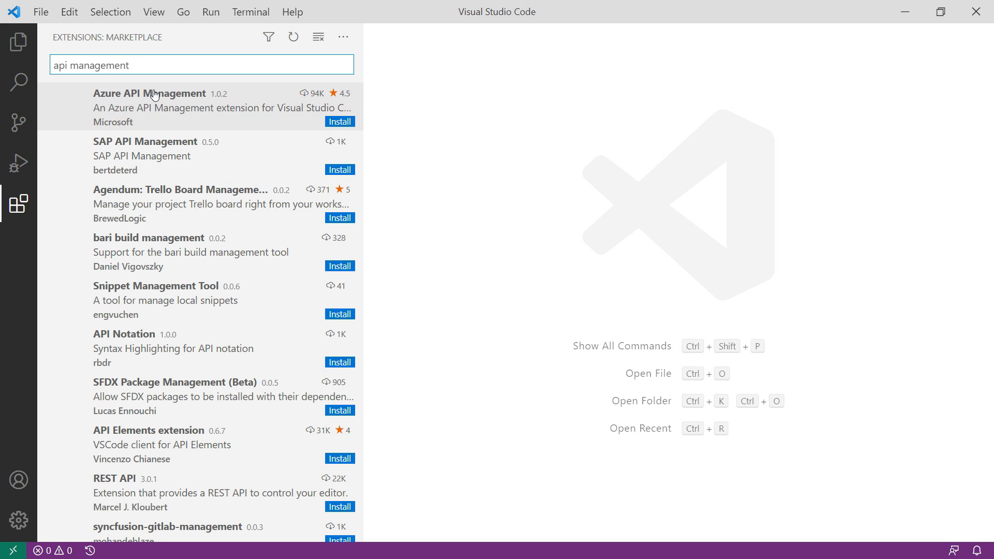
pyautogui.click(150, 93)
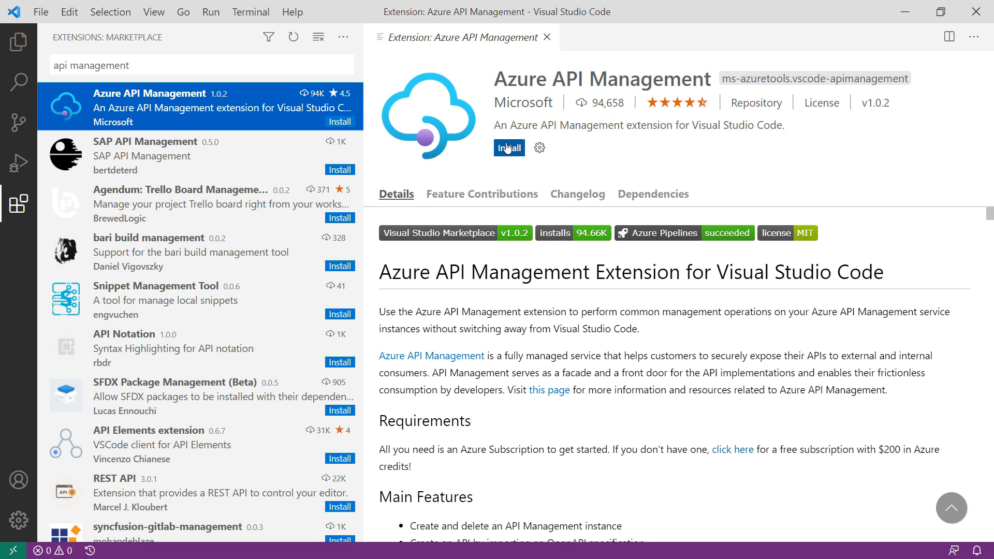
pyautogui.click(509, 147)
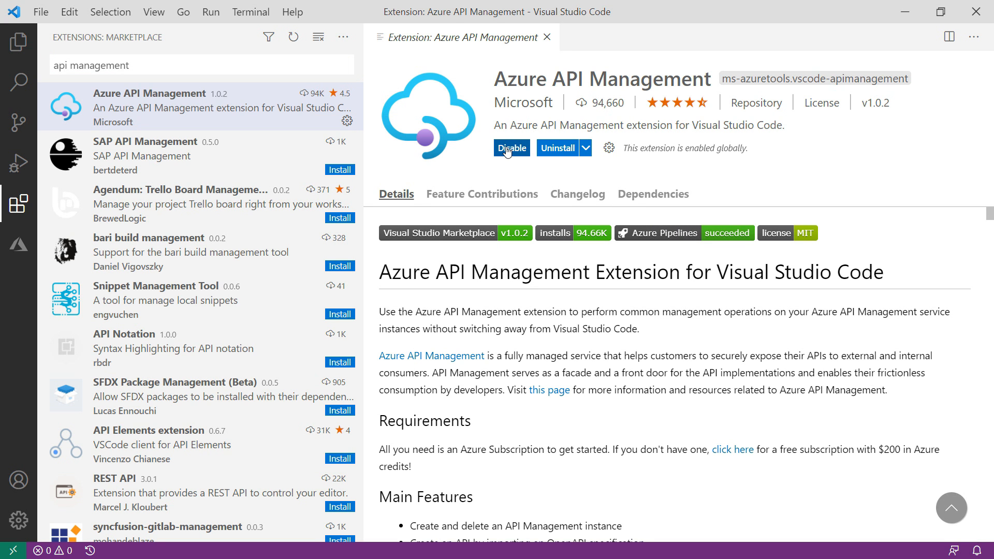
pyautogui.moveTo(307, 186)
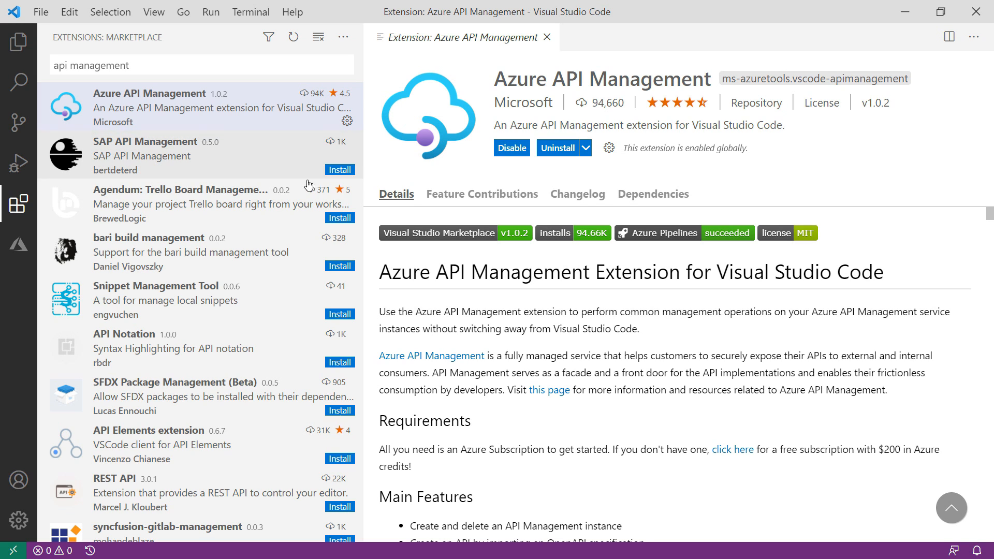
pyautogui.click(19, 244)
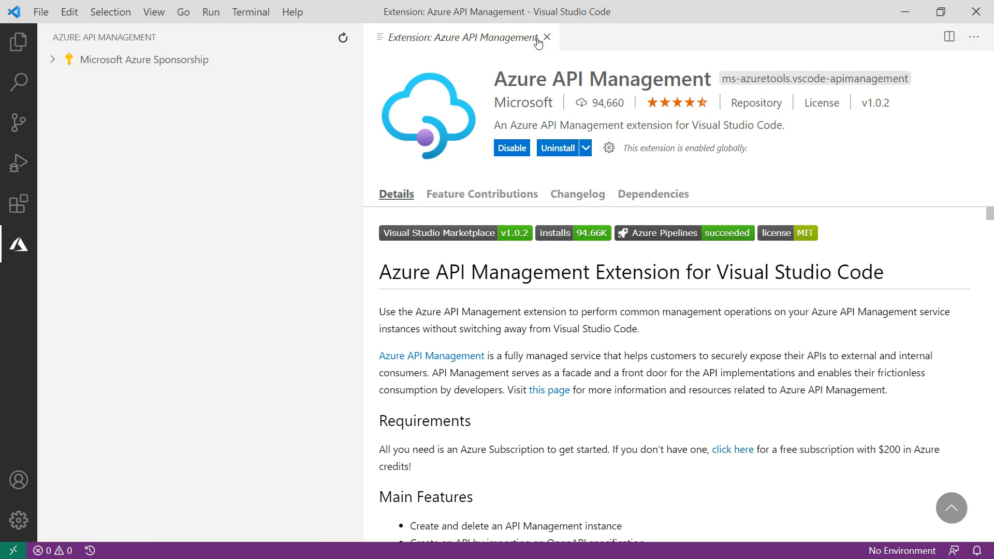
# Tick Advanced Creation under Settings > Extensions > Azure API Management
pyautogui.click(547, 37)
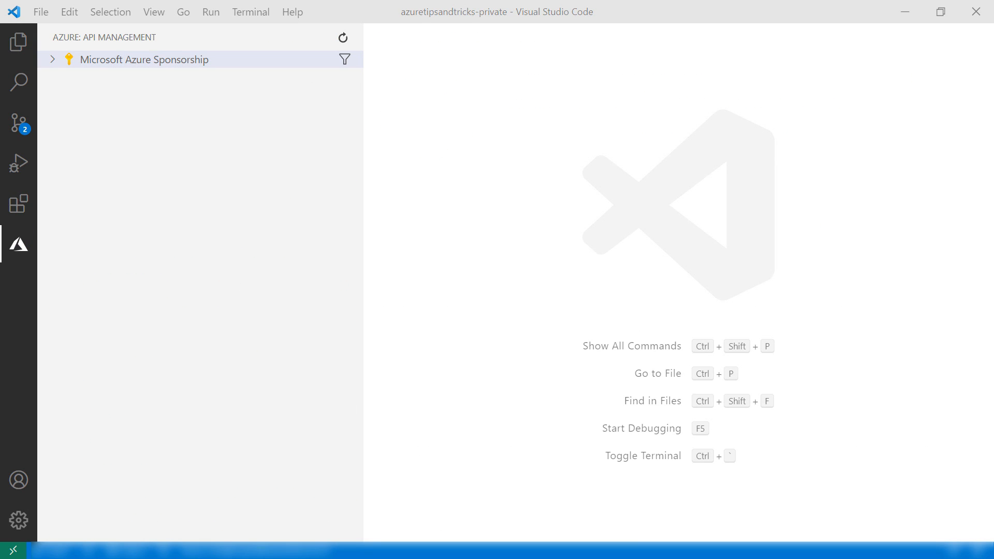
pyautogui.moveTo(667, 253)
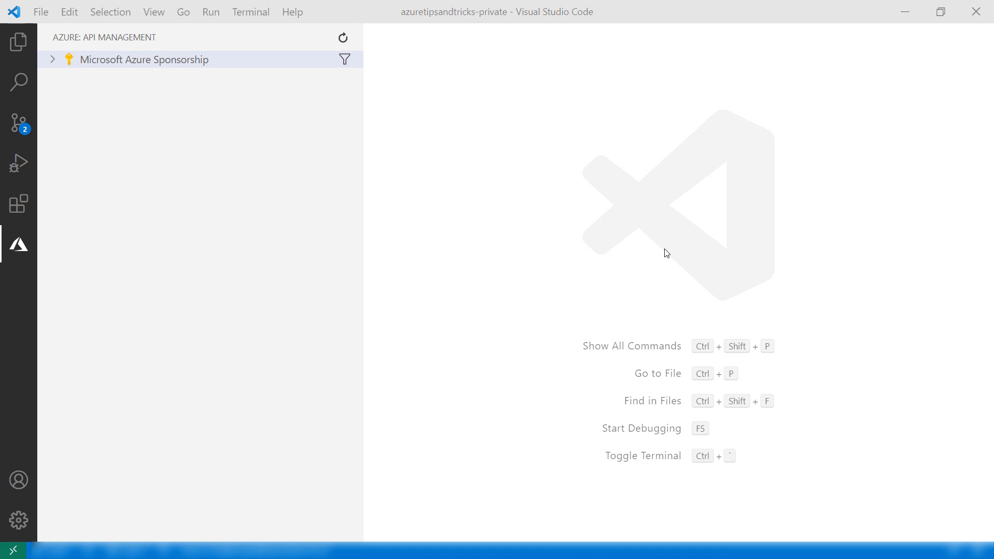
pyautogui.moveTo(214, 273)
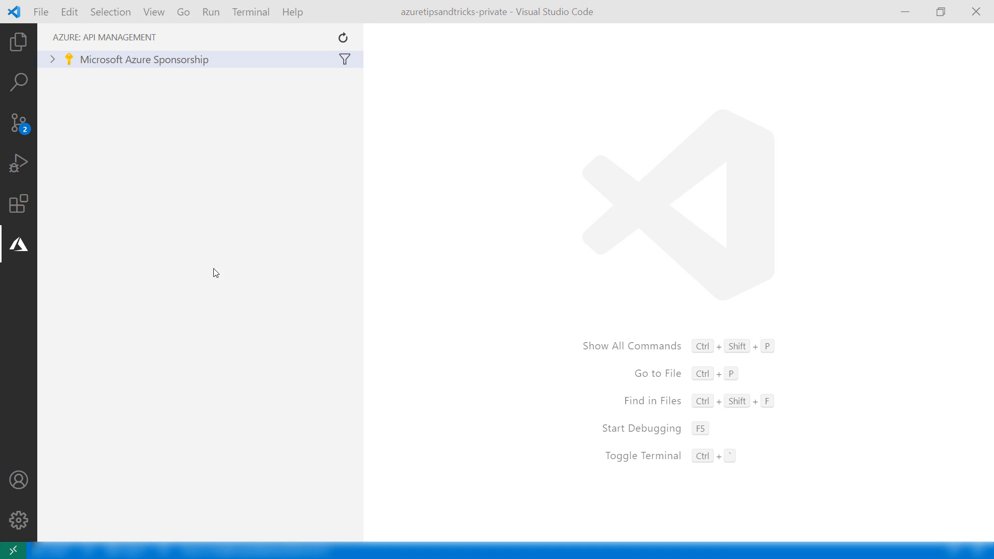
pyautogui.click(20, 520)
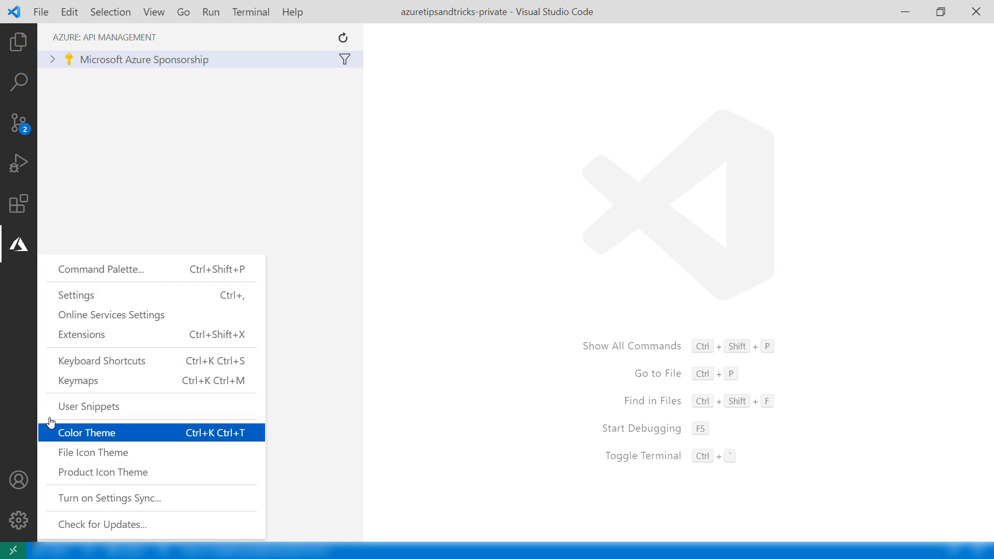
pyautogui.click(76, 296)
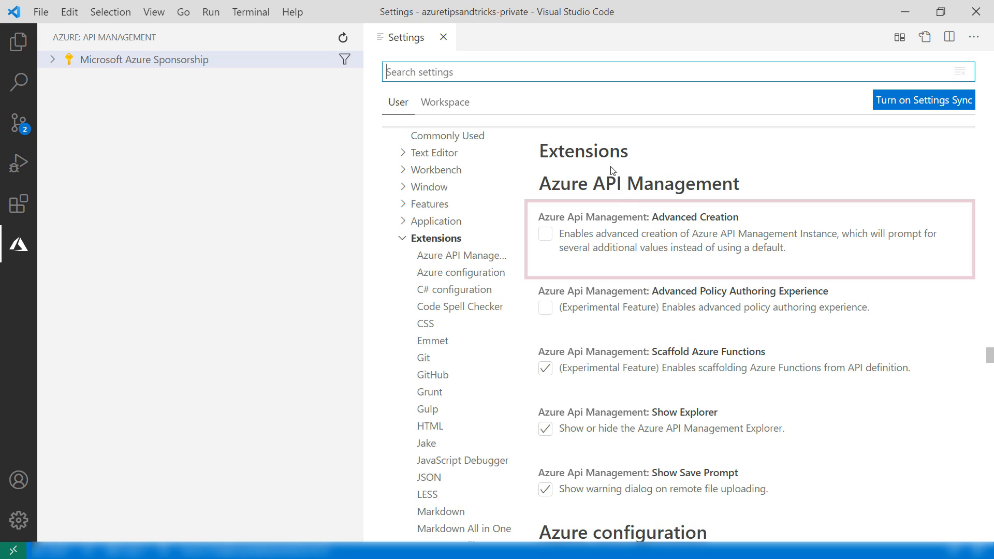
pyautogui.click(545, 234)
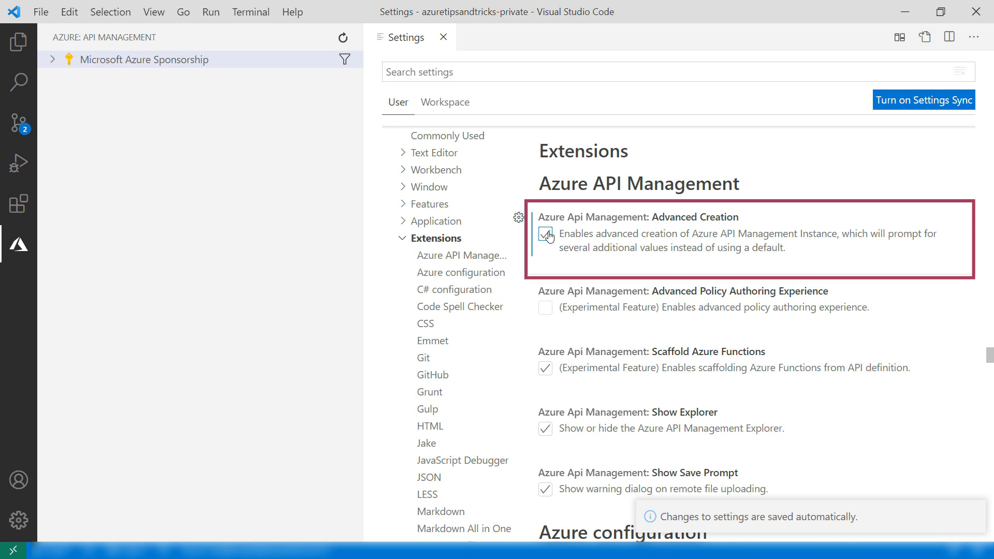
pyautogui.click(545, 234)
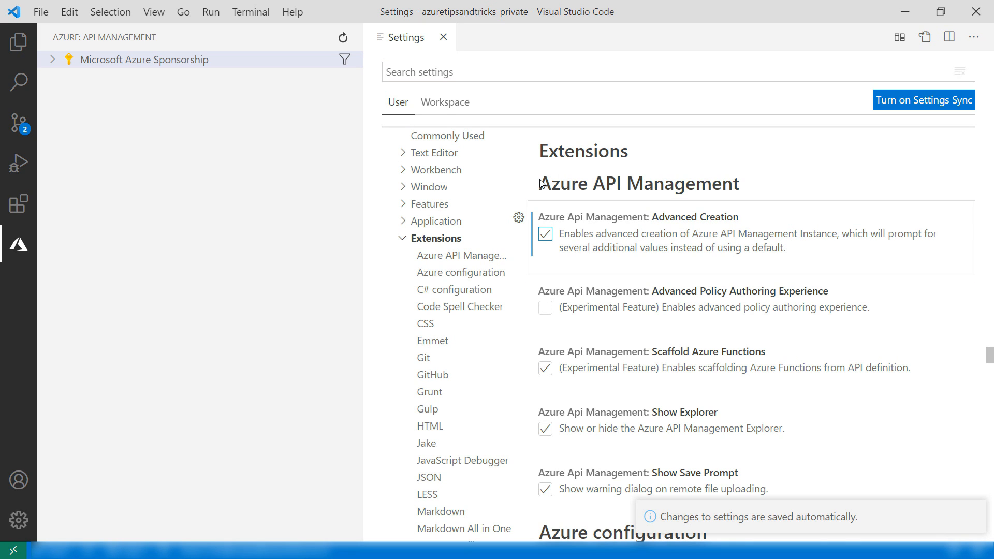
pyautogui.click(443, 36)
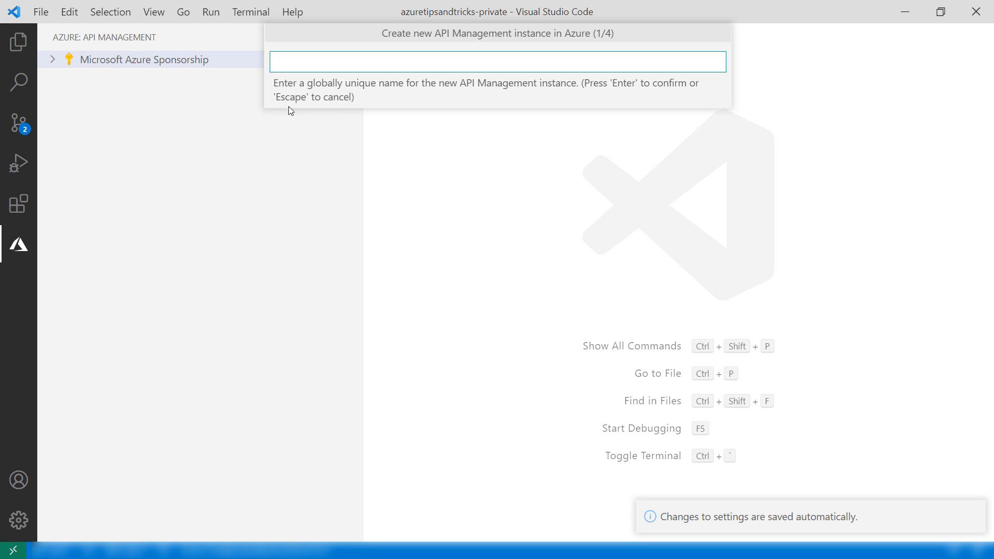
# Name the new instance mytipsandtricksapis, with Consumption tier and Central US location
pyautogui.write('mytipsandtricksapis')
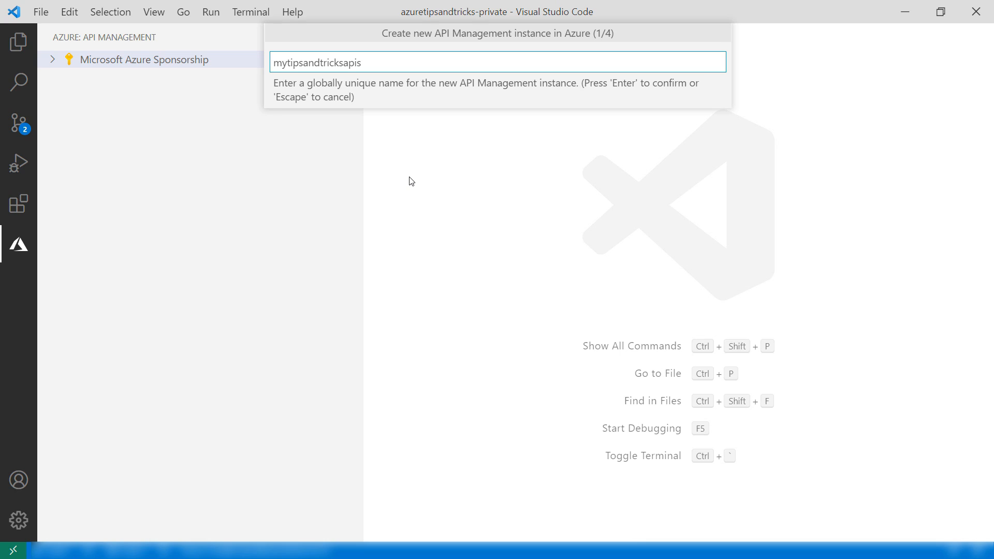
pyautogui.press('Return')
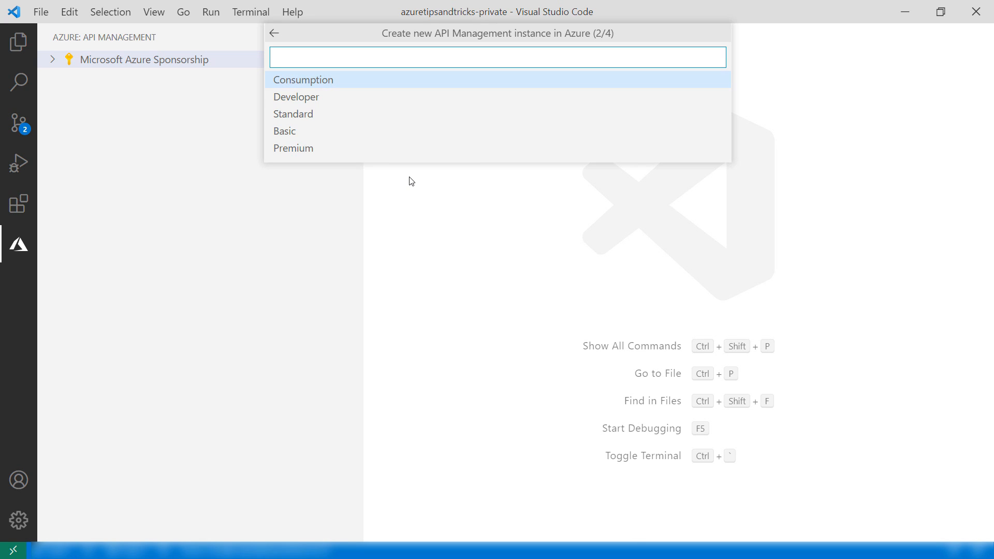
pyautogui.moveTo(392, 81)
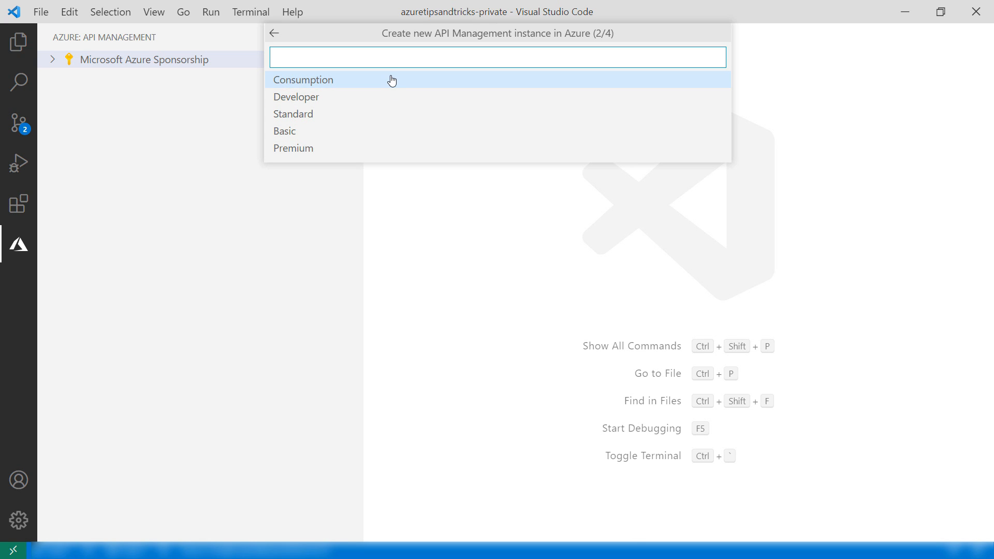
pyautogui.click(303, 80)
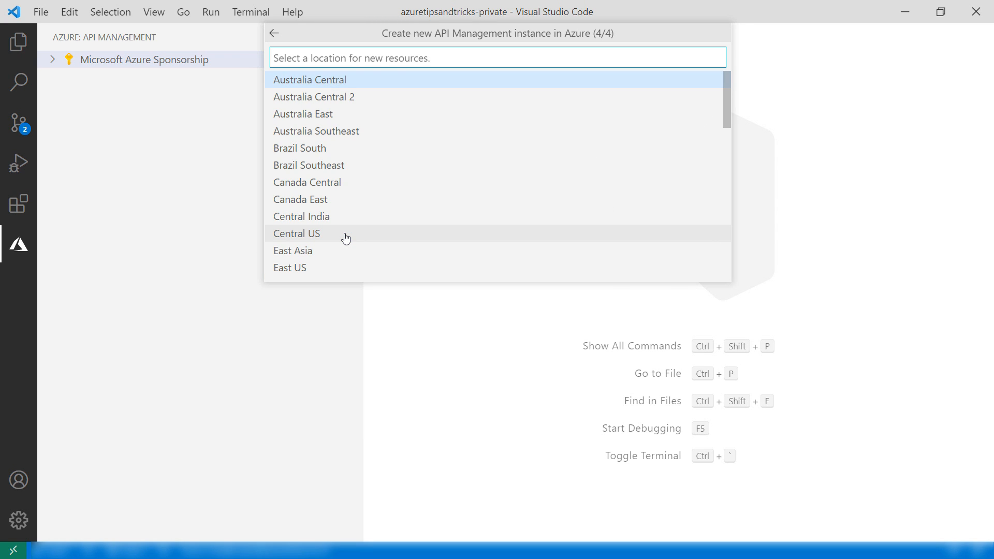
pyautogui.click(296, 234)
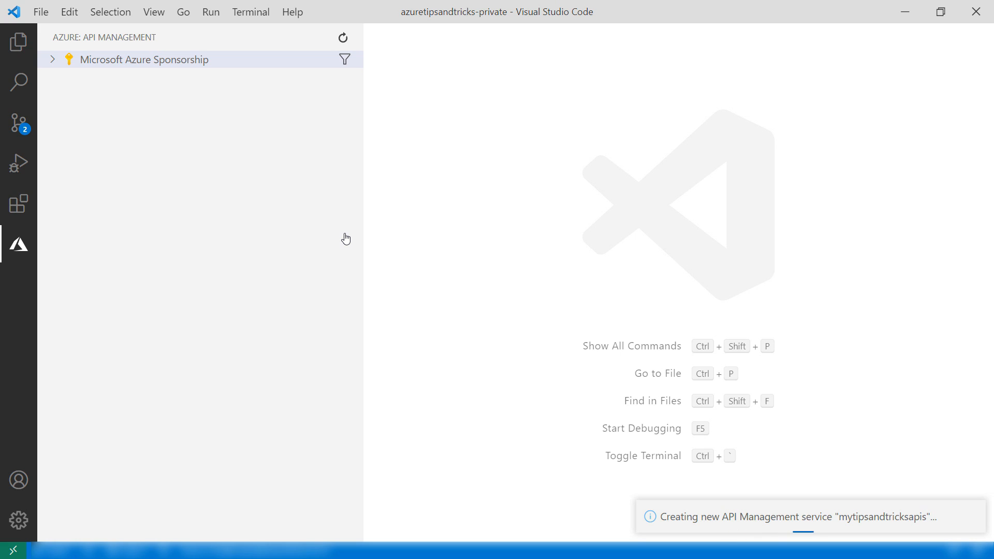
pyautogui.moveTo(345, 237)
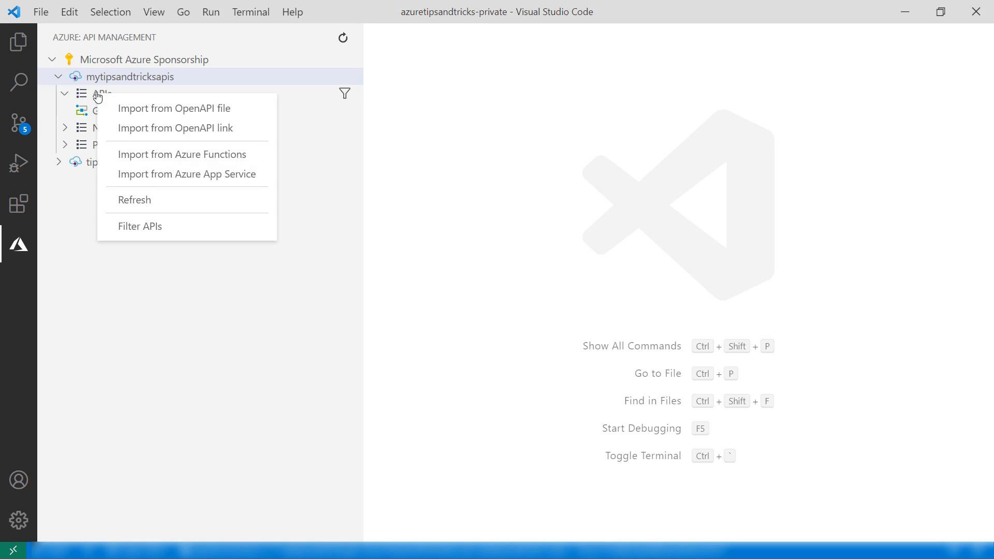
pyautogui.moveTo(183, 154)
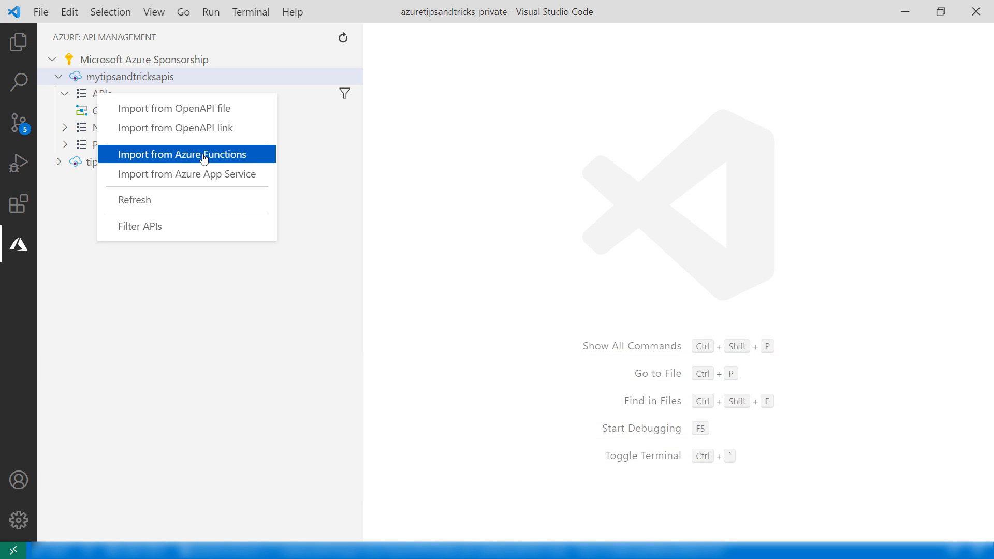
# Import GetTipsAndTricks from the AzureTipsAndTricksApi function app and open the API policy
pyautogui.click(182, 155)
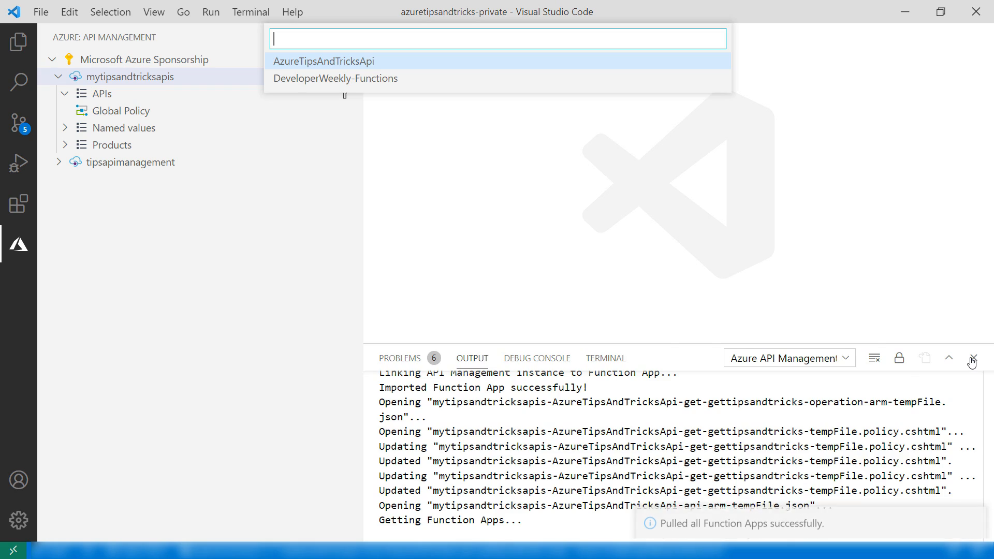
pyautogui.click(973, 361)
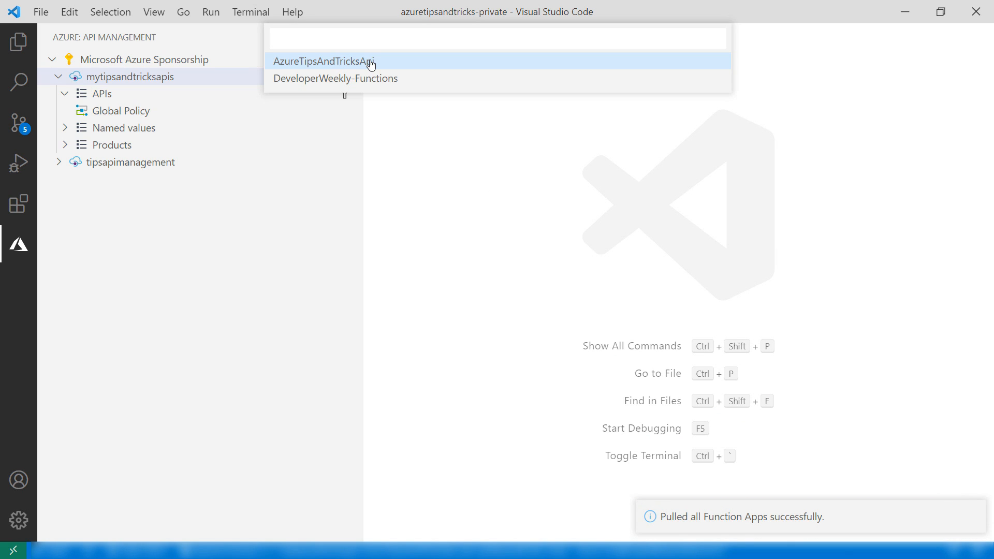
pyautogui.click(323, 61)
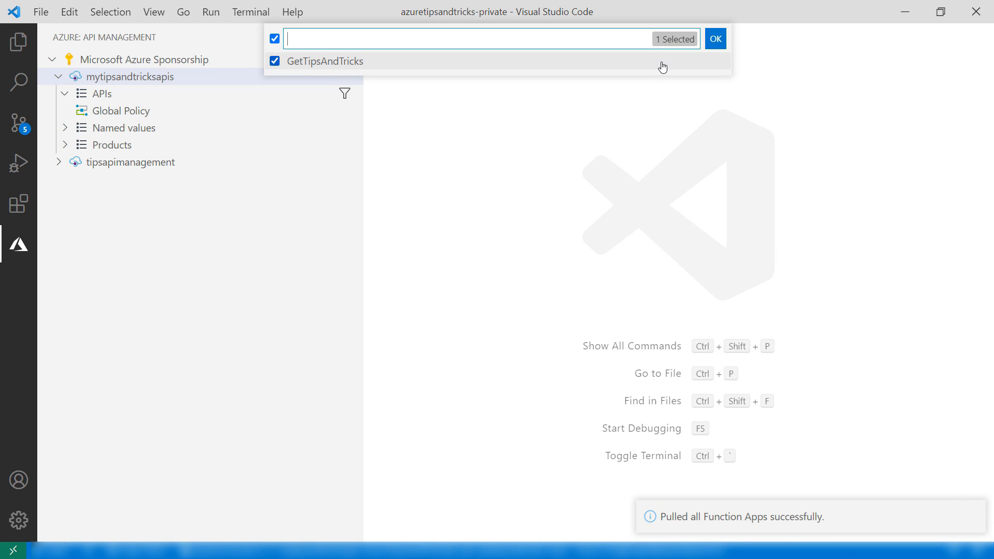
pyautogui.click(715, 38)
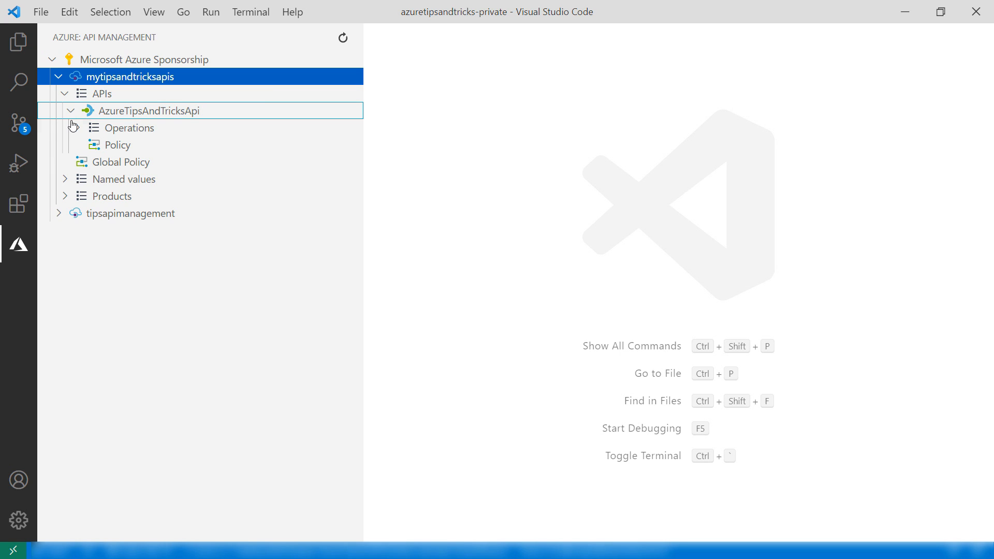
pyautogui.click(129, 127)
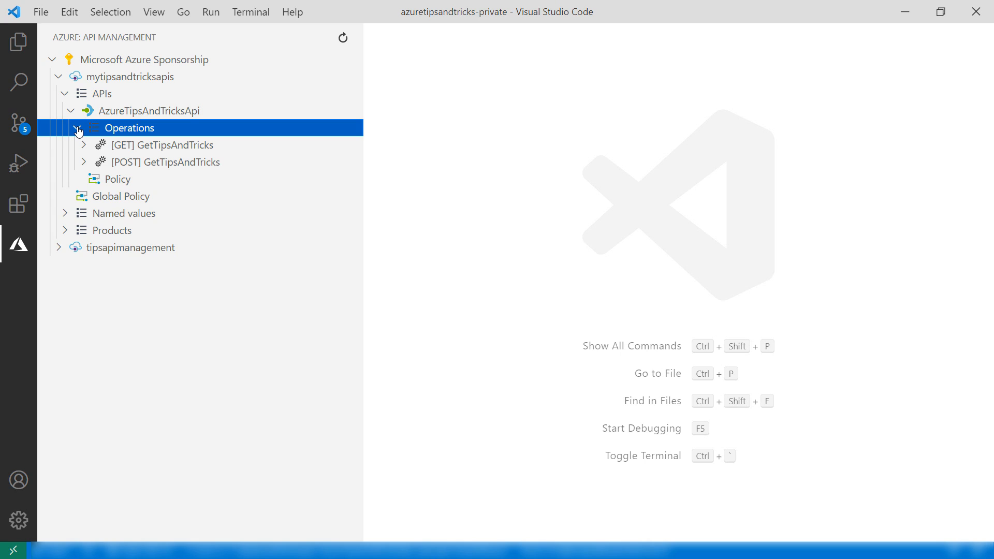
pyautogui.click(119, 178)
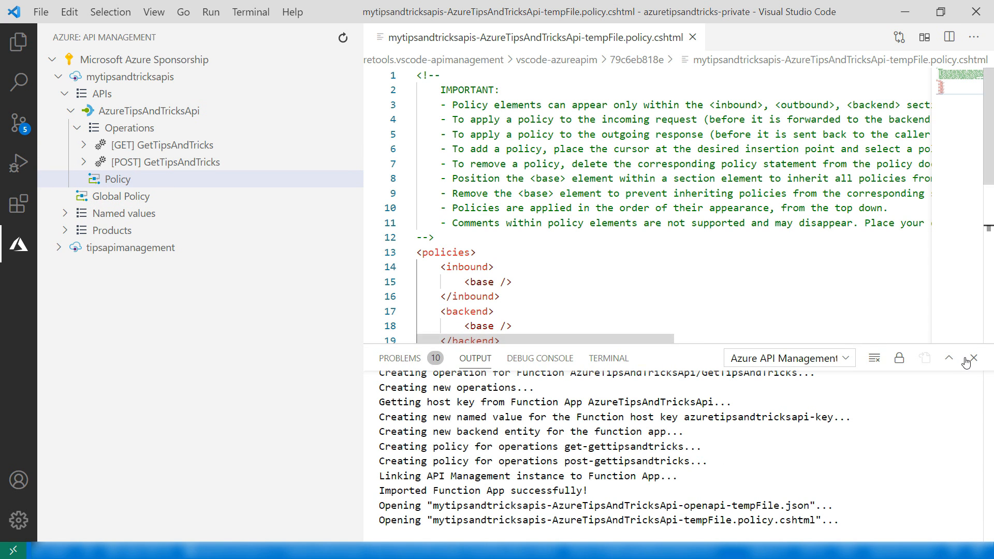
# Save the policy with the Custom 'My custom value' header and upload it to the cloud
pyautogui.click(974, 357)
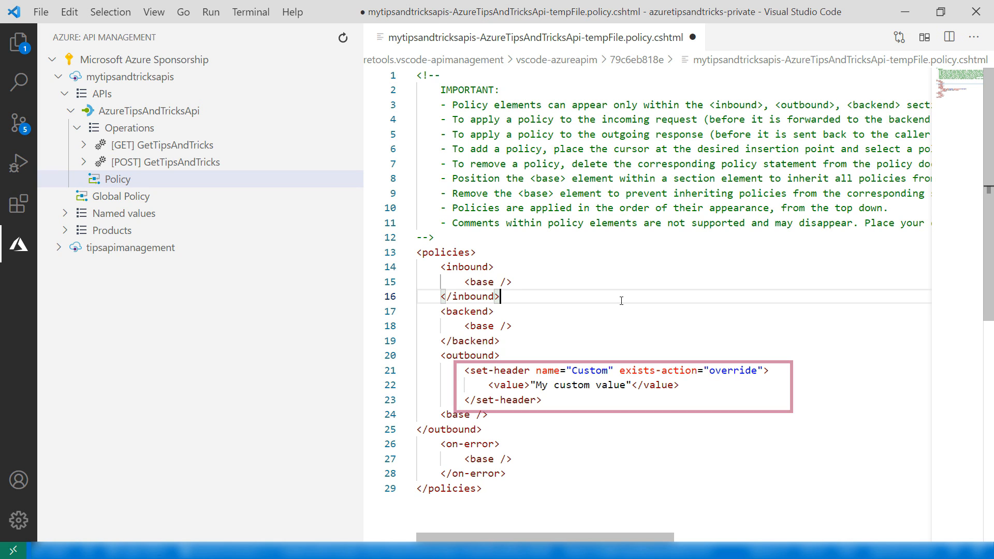
pyautogui.press('ctrl+s')
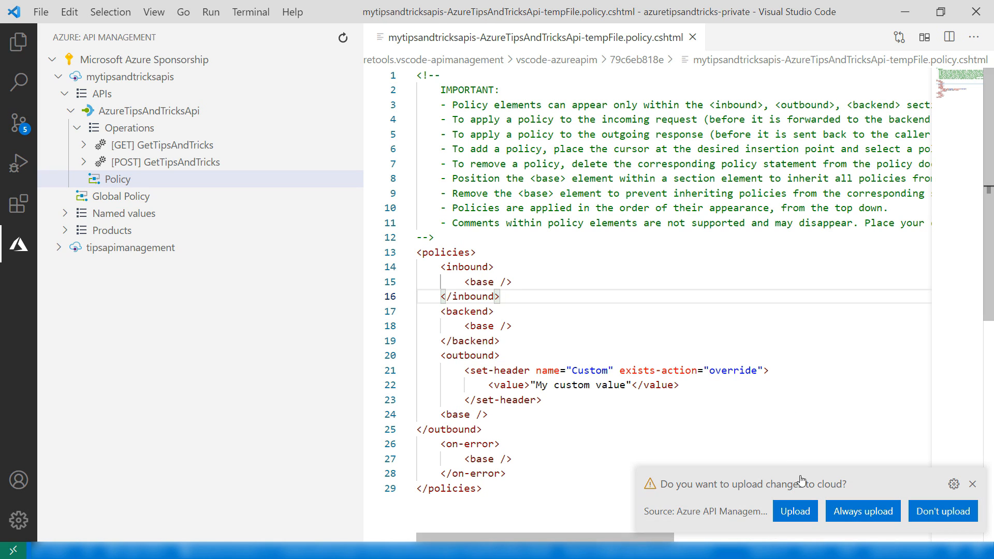
pyautogui.click(794, 511)
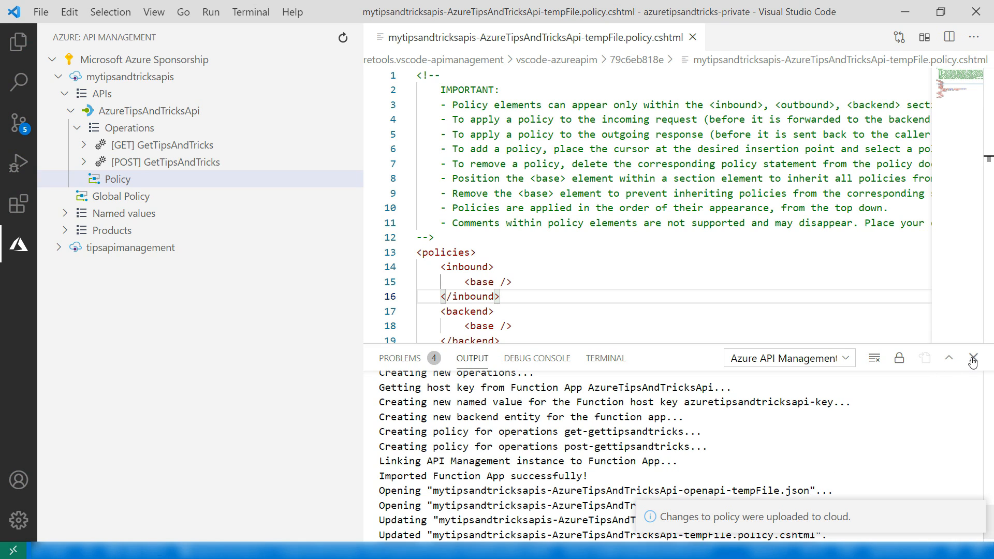
pyautogui.click(973, 362)
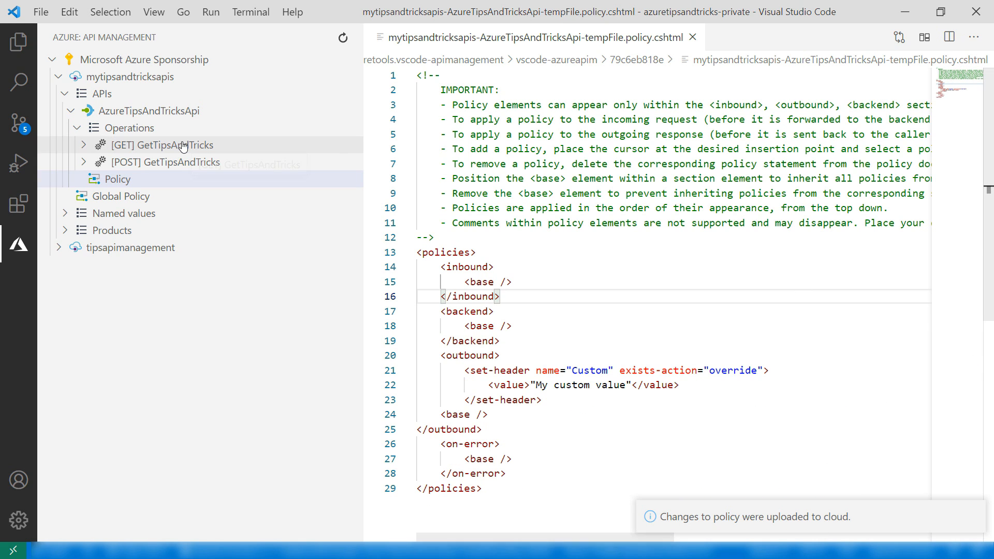
# Test GET GetTipsAndTricks, pasting the copied subscription key into the request and sending it
pyautogui.click(118, 179)
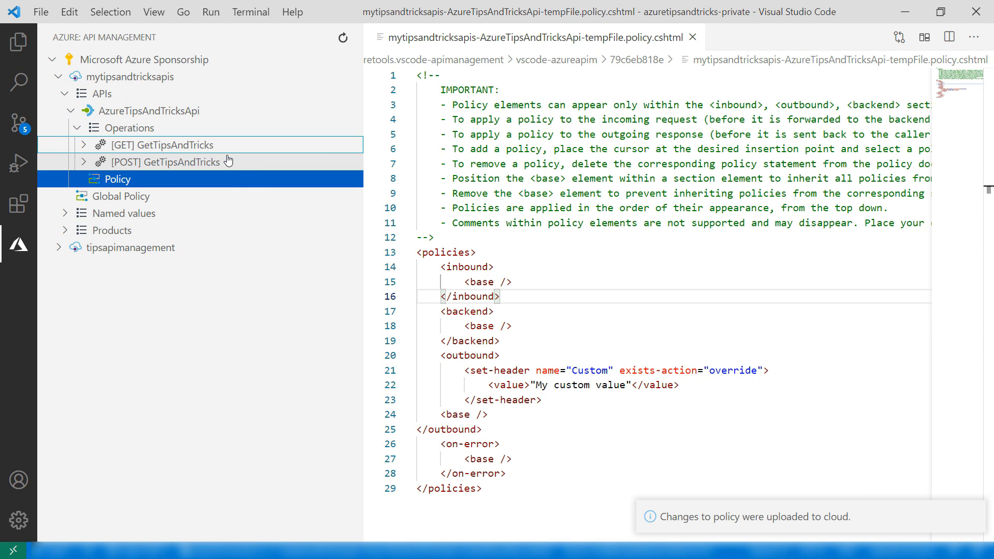
pyautogui.click(162, 145)
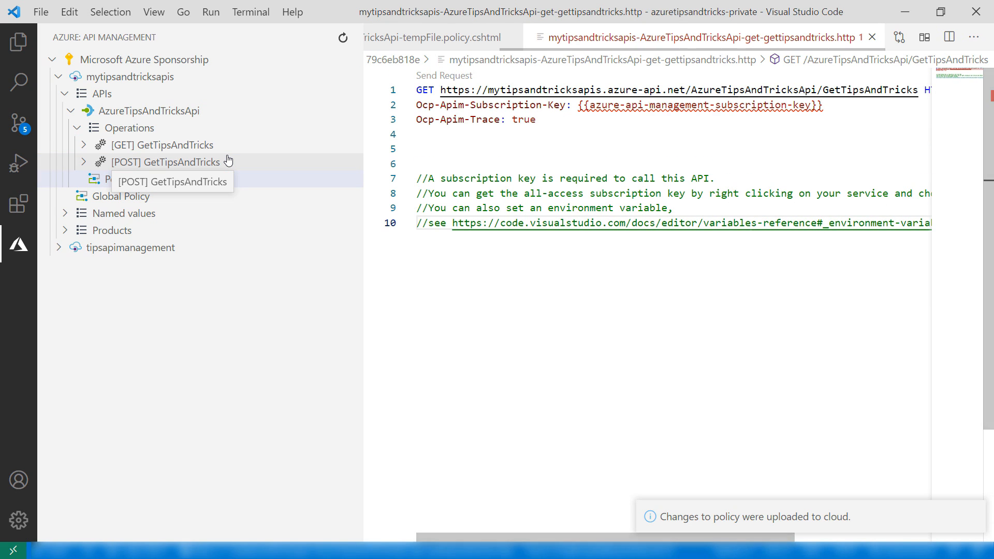
pyautogui.rightClick(129, 76)
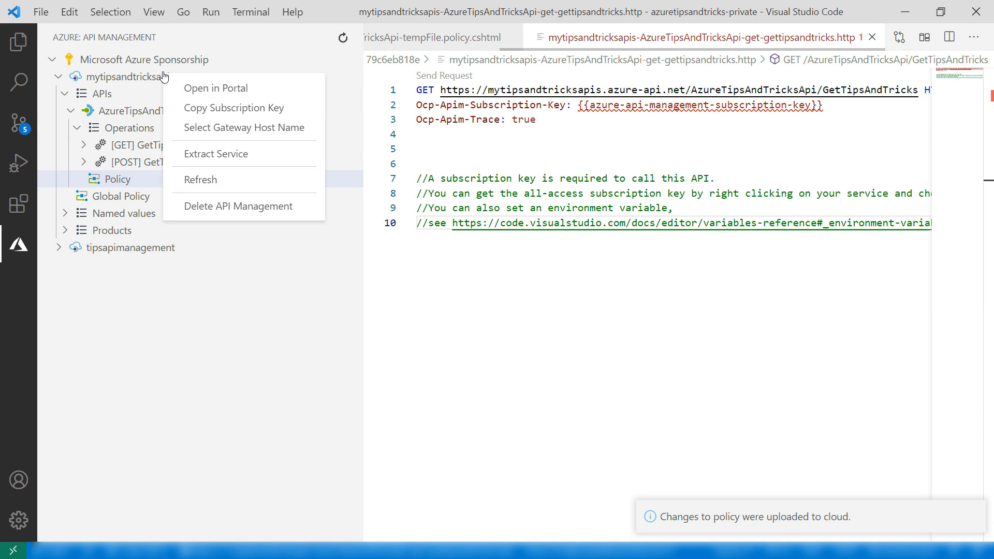
pyautogui.moveTo(234, 108)
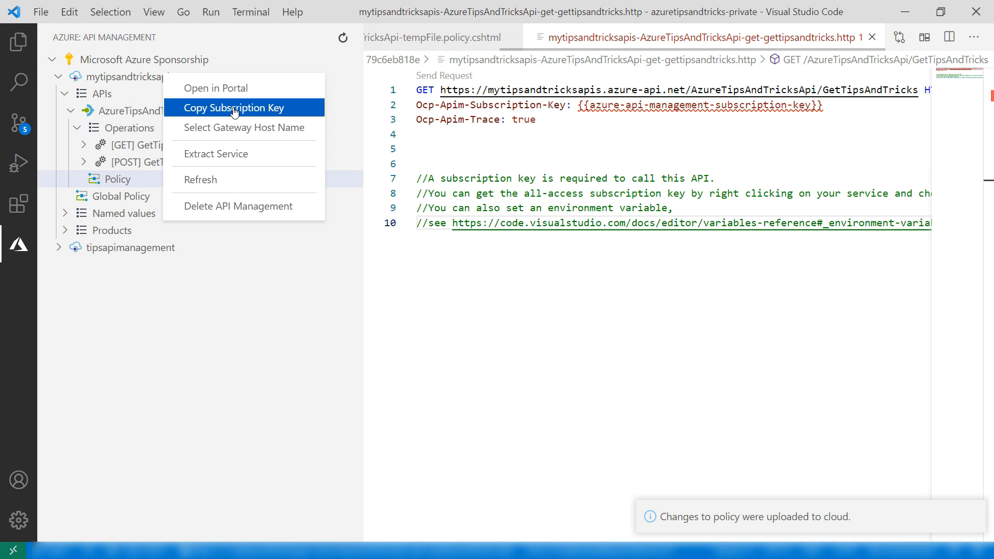
pyautogui.click(233, 108)
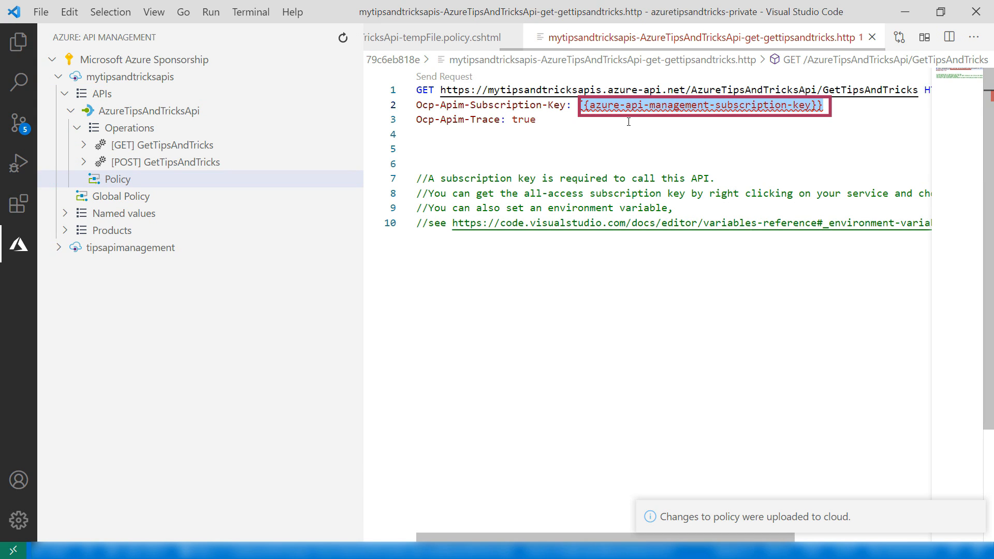
pyautogui.write('707f39cb642c4f15b2b4df00fe2647c3')
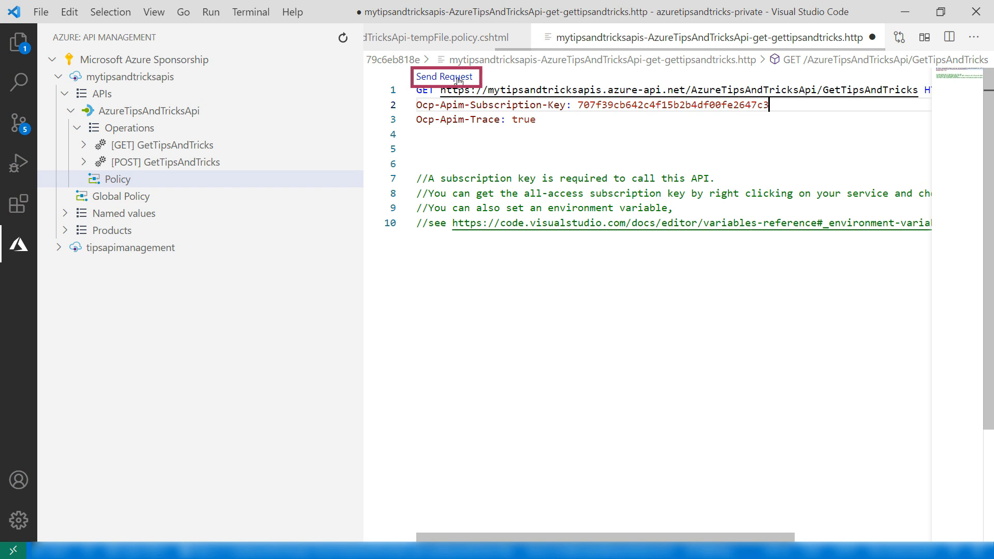
pyautogui.click(445, 76)
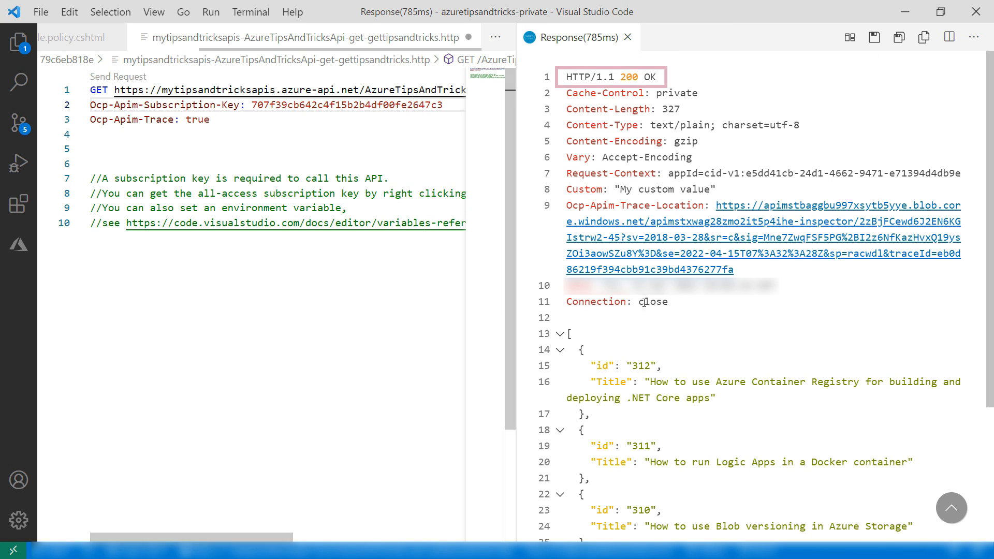
pyautogui.moveTo(767, 192)
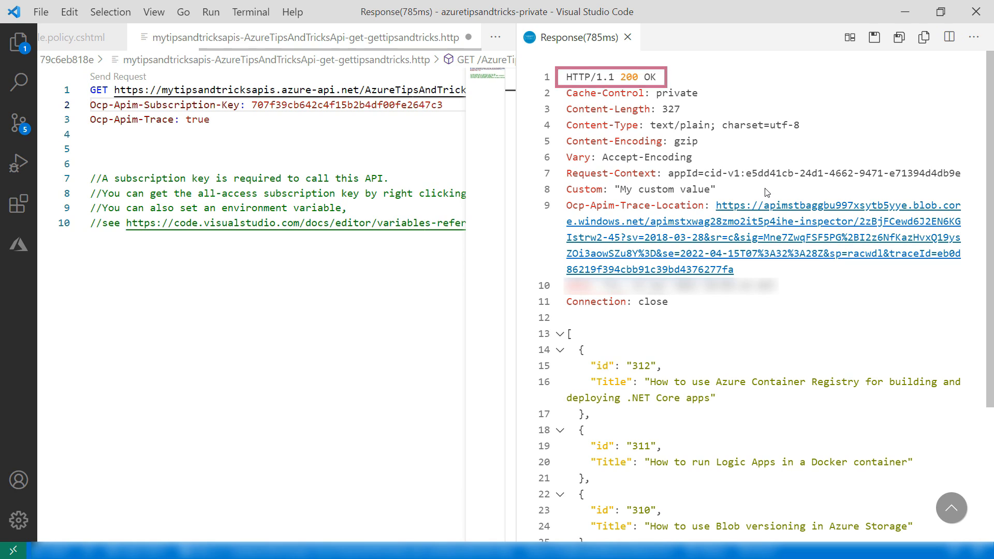